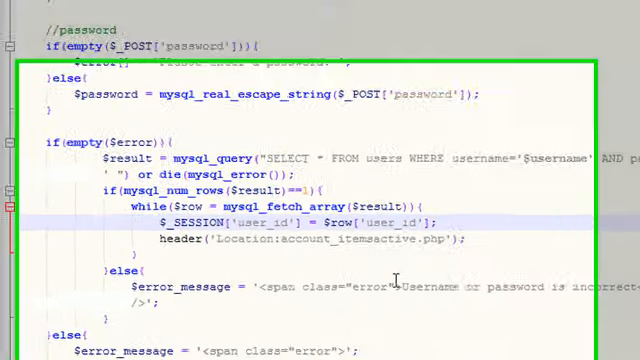
Save the new file as logout.php with an empty <?php ?> block, then return to login.php.
{"action": "scroll", "scroll_direction": "down", "scroll_amount": 3}
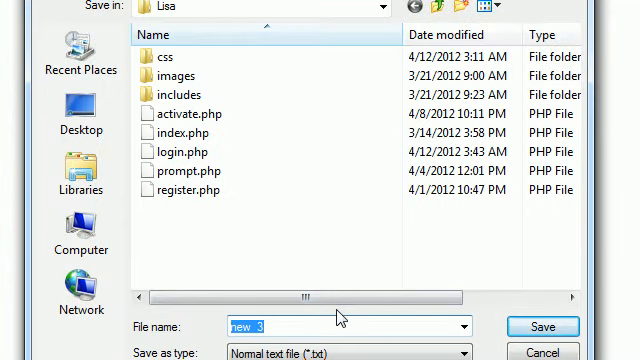
{"action": "type", "text": "logout."}
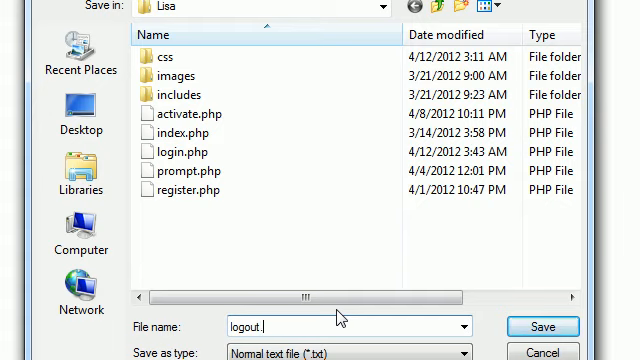
{"action": "left_click", "coordinate": [543, 326]}
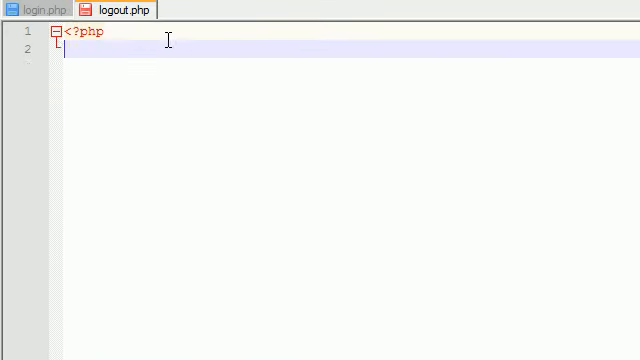
{"action": "type", "text": "?>"}
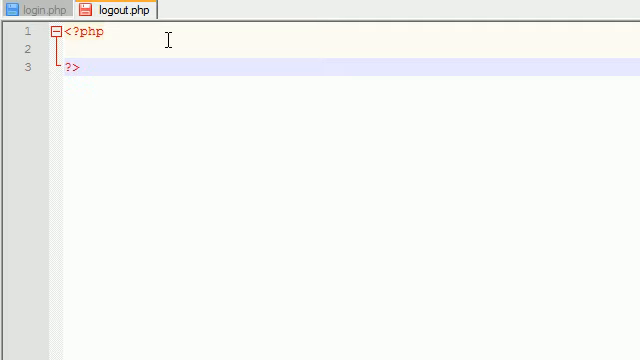
{"action": "left_click", "coordinate": [40, 9]}
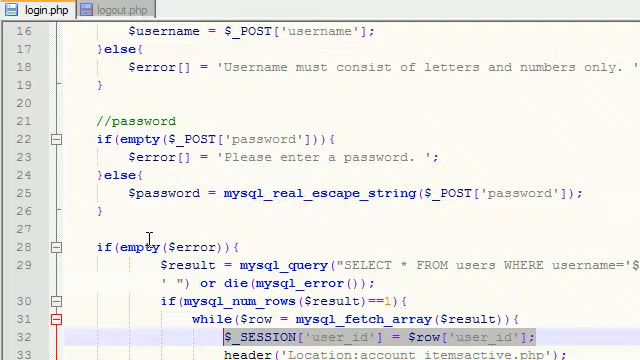
Copy the session_start(); line from login.php for pasting into logout.php.
{"action": "scroll", "scroll_direction": "up", "scroll_amount": 3}
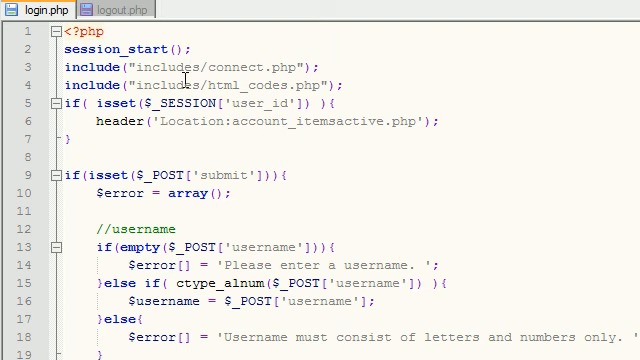
{"action": "double_click", "coordinate": [110, 48]}
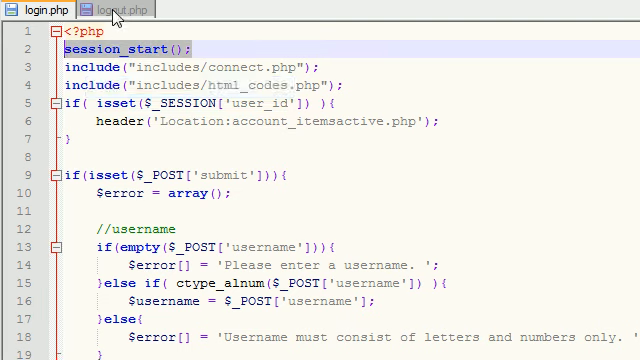
{"action": "left_click", "coordinate": [103, 9]}
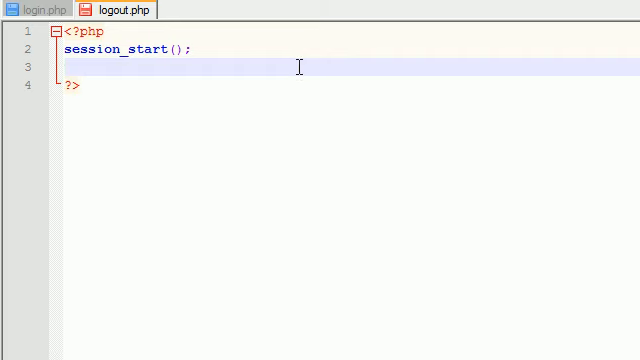
Paste session_start(); again in logout.php and change it to session_destroy();.
{"action": "type", "text": "session_start();"}
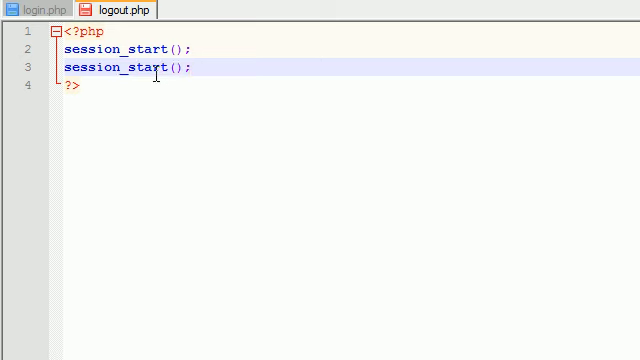
{"action": "double_click", "coordinate": [146, 67]}
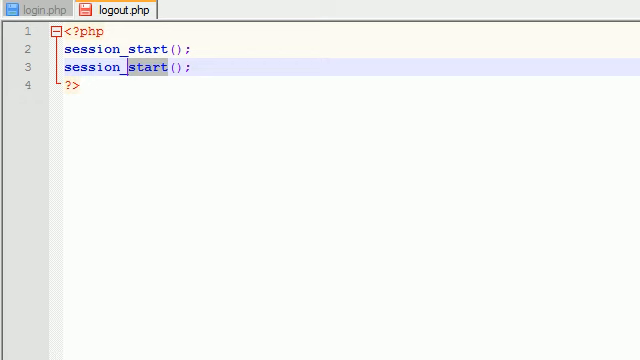
{"action": "key", "text": "Delete"}
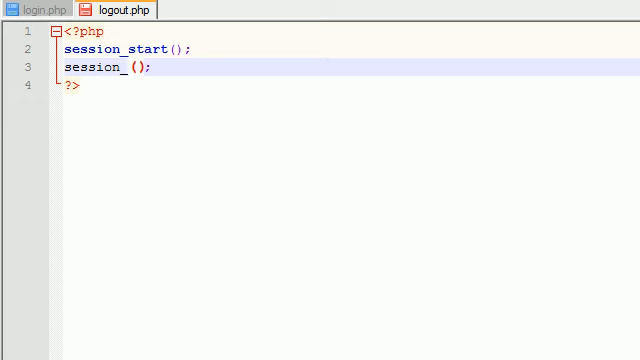
{"action": "type", "text": "destroy"}
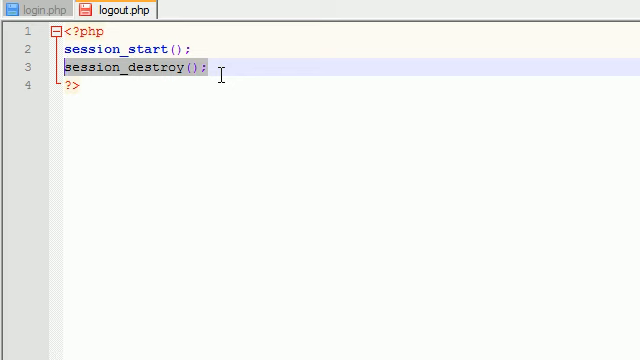
Add a blank line after session_destroy() and copy login.php's header() redirect line.
{"action": "left_click", "coordinate": [207, 68]}
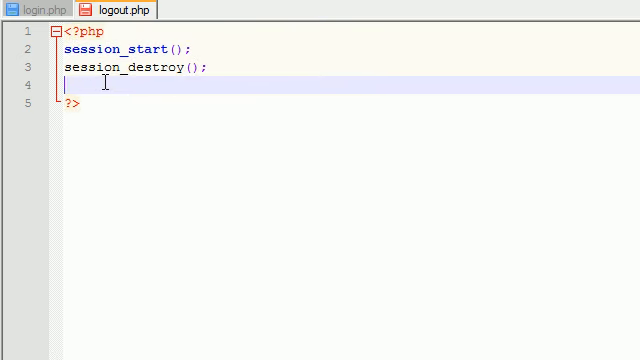
{"action": "mouse_move", "coordinate": [40, 10]}
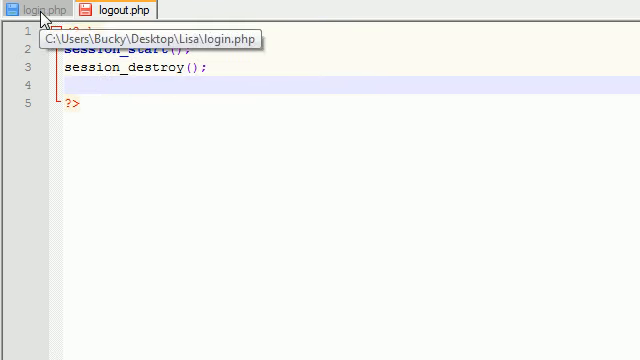
{"action": "left_click", "coordinate": [33, 10]}
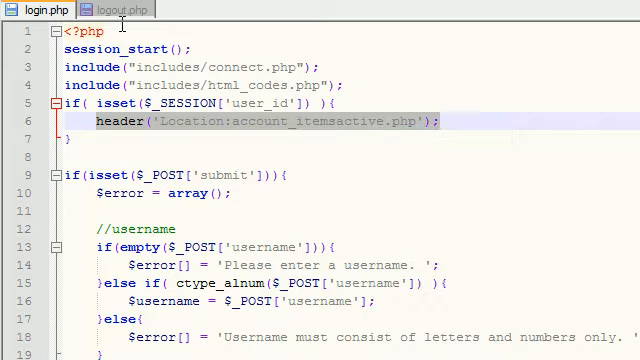
{"action": "left_click", "coordinate": [119, 9]}
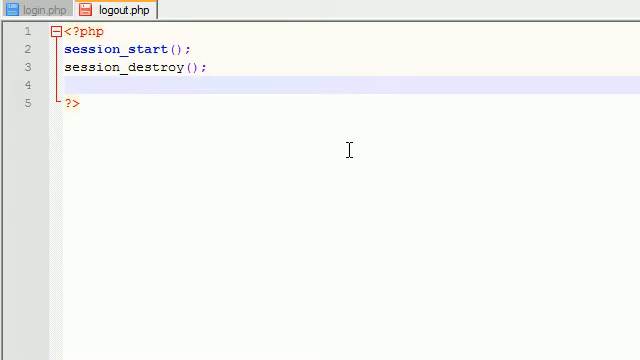
Paste the header line, change its target from account_itemsactive.php to index.php, and save.
{"action": "type", "text": "header('Location:account_itemsactive.php');"}
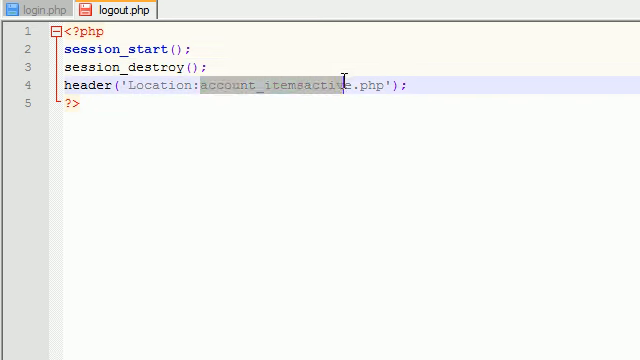
{"action": "double_click", "coordinate": [275, 85]}
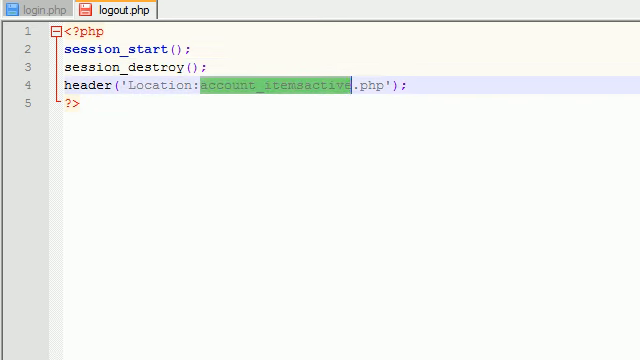
{"action": "type", "text": "index"}
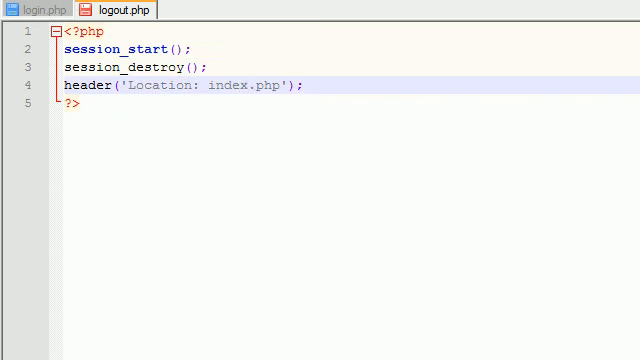
{"action": "key", "text": "ctrl+a"}
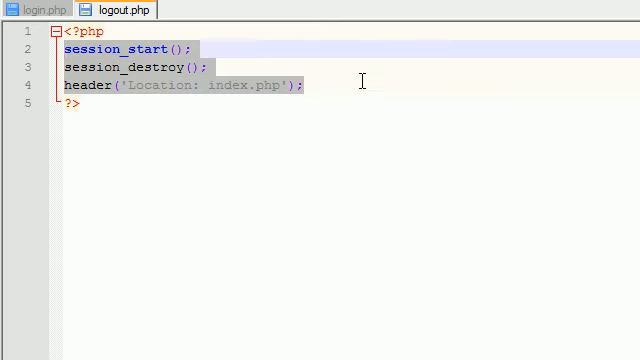
{"action": "left_click", "coordinate": [305, 85]}
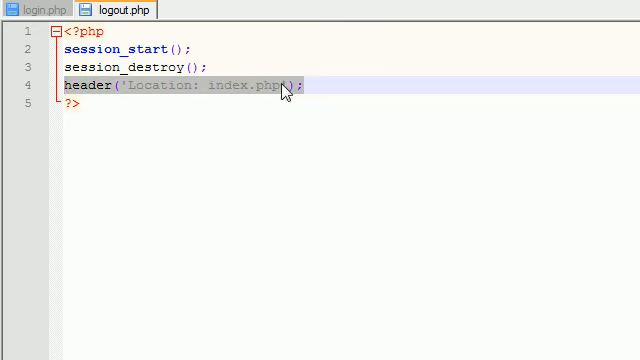
{"action": "mouse_move", "coordinate": [368, 97]}
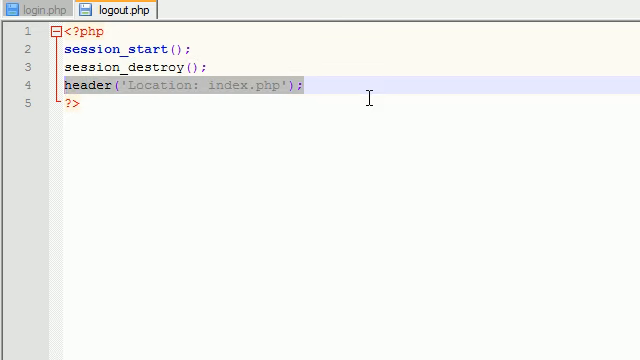
{"action": "left_click", "coordinate": [315, 86]}
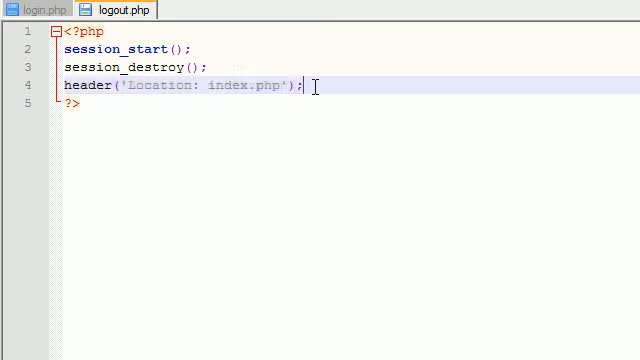